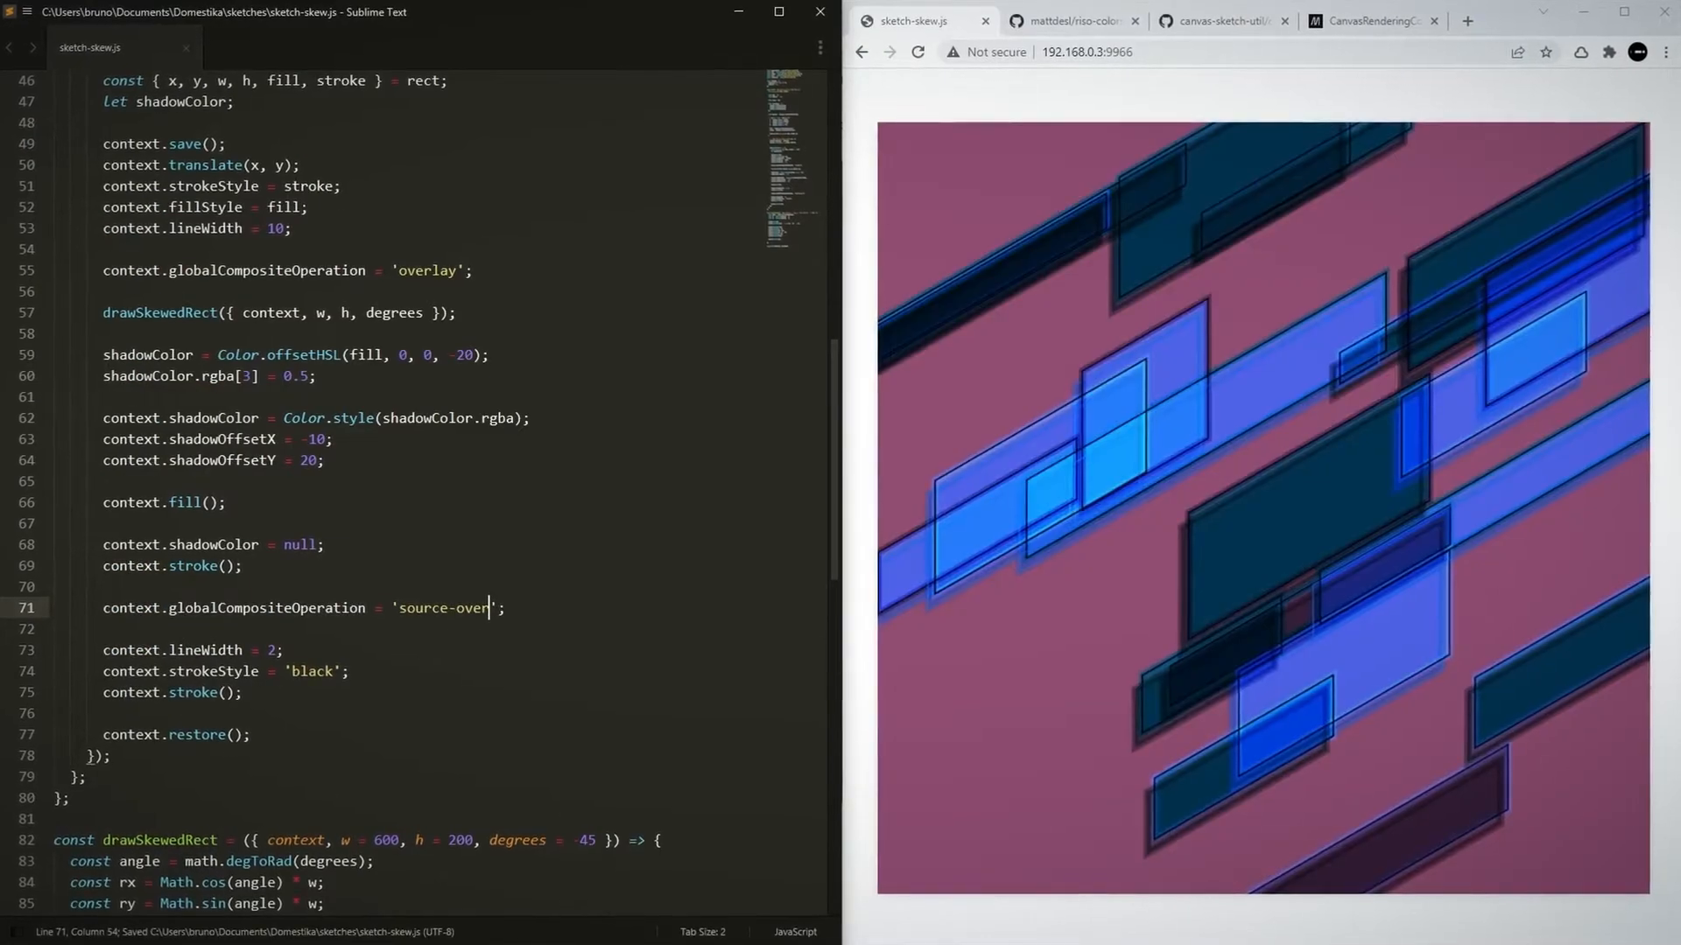
- Switch to sketch-skew.js to show overlay blending of the skewed rectangles
click(919, 51)
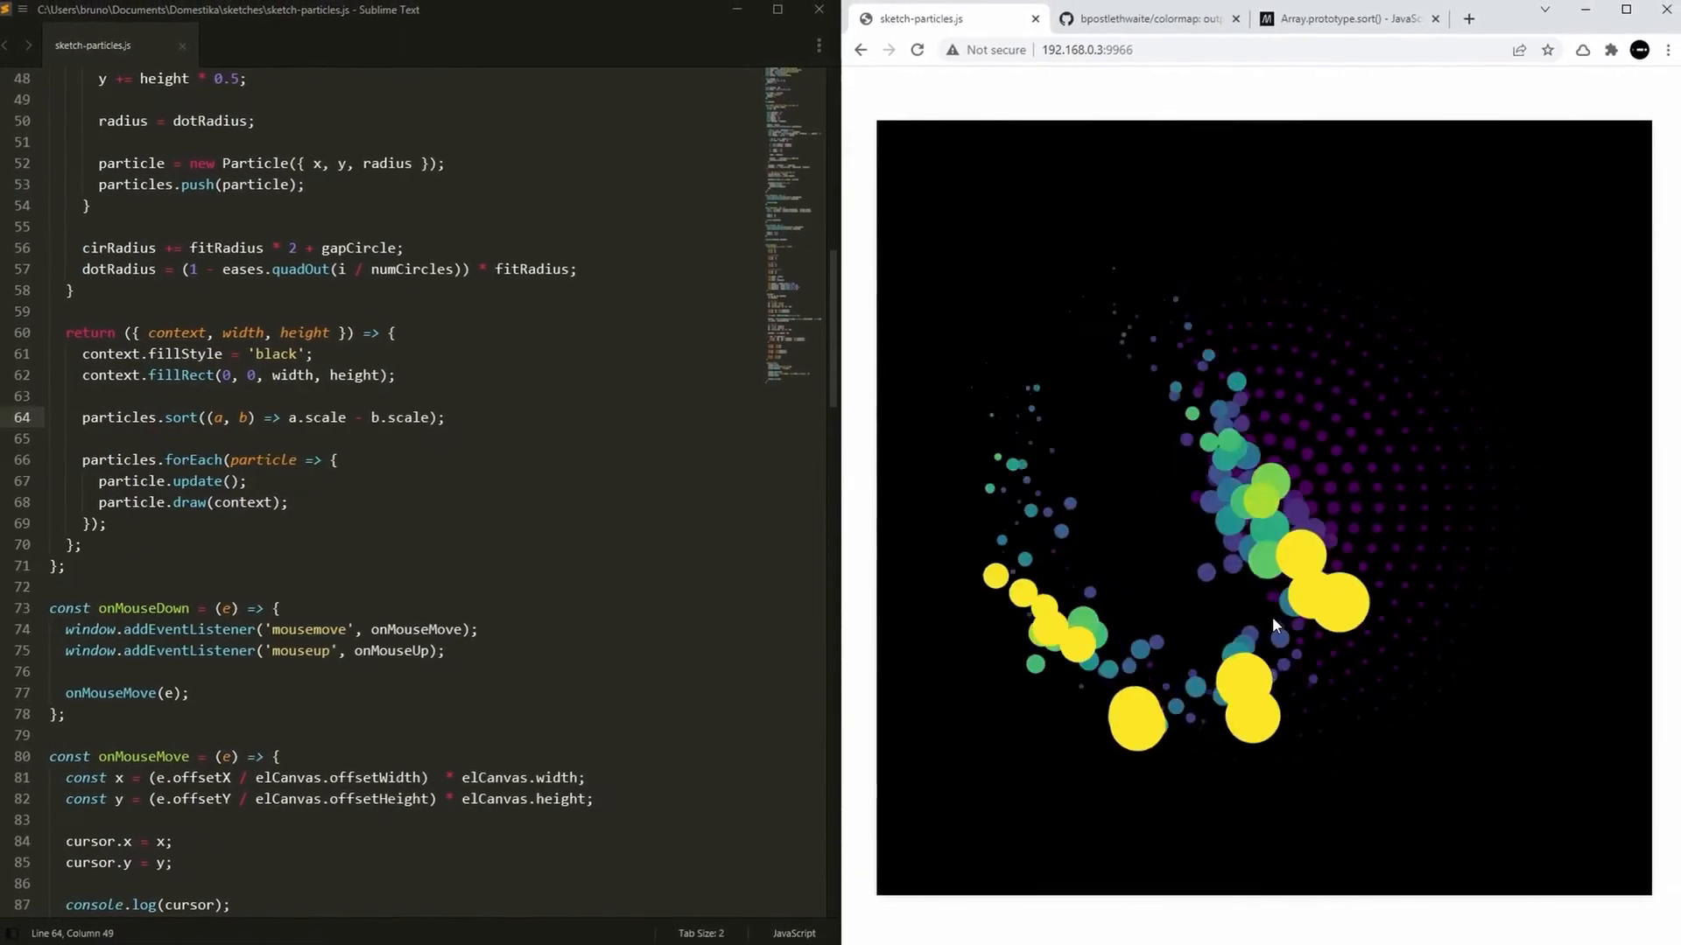
- Begin typing a replacement radius line after commenting out radius = dotRadius
text(radiu)
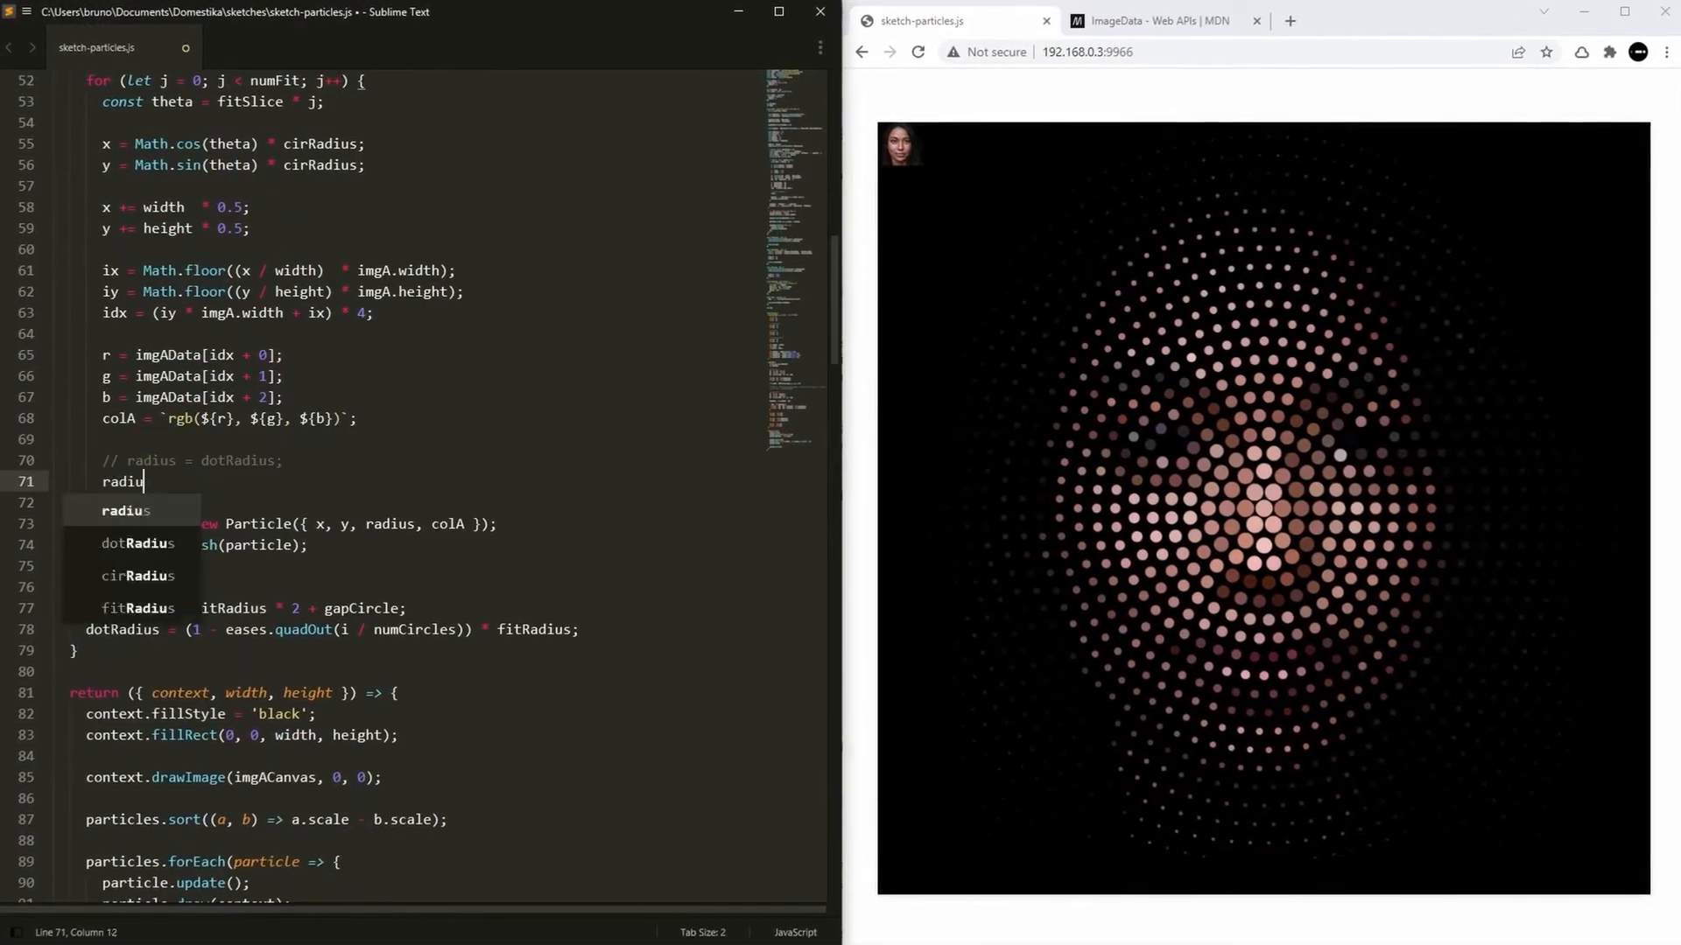